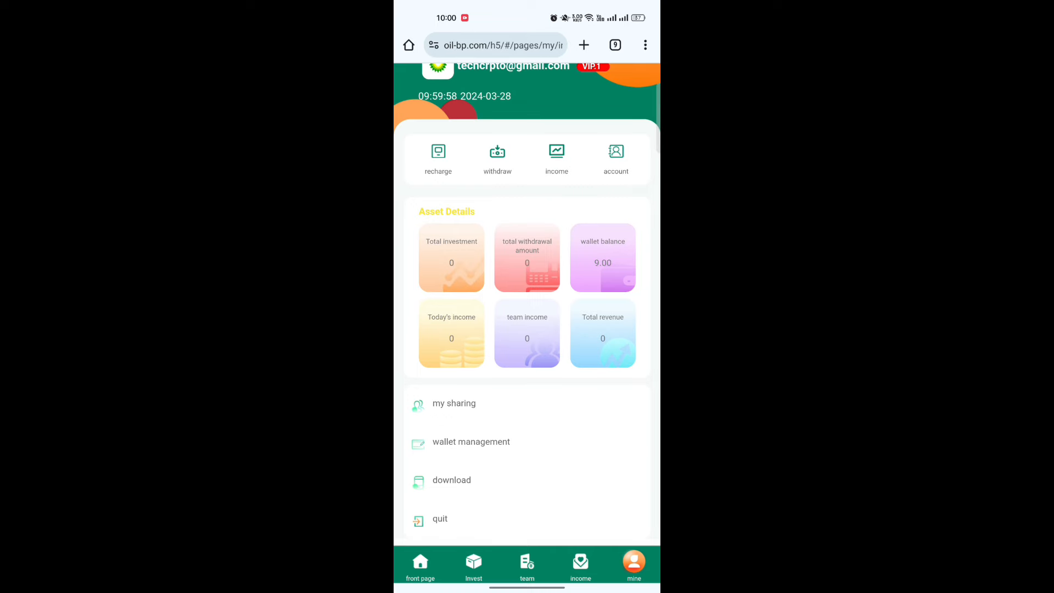
Sign out, view the empty registration form, and return to the filled-in login form.
left_click(440, 518)
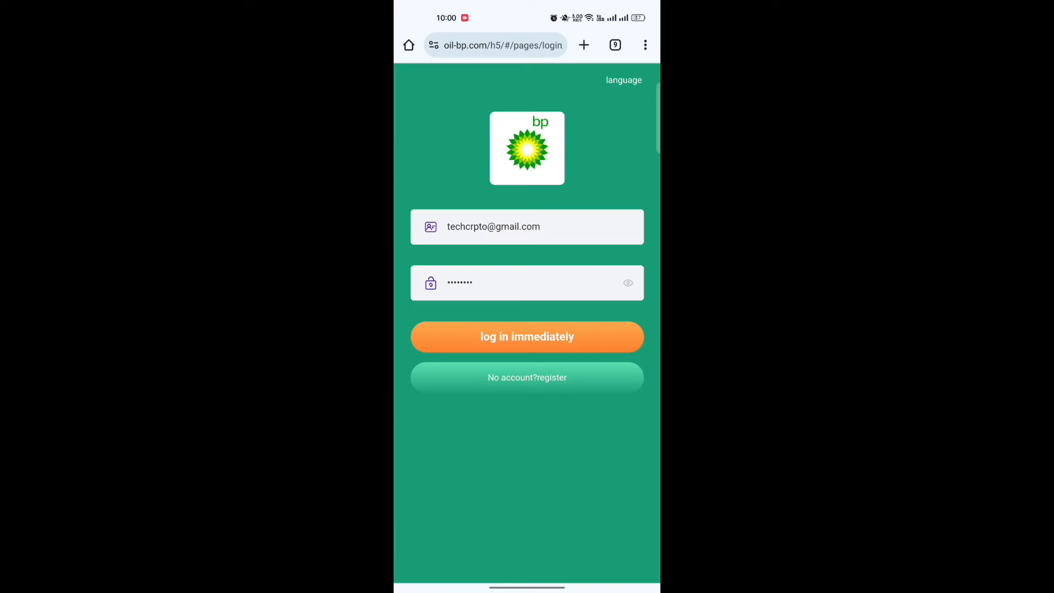
left_click(526, 376)
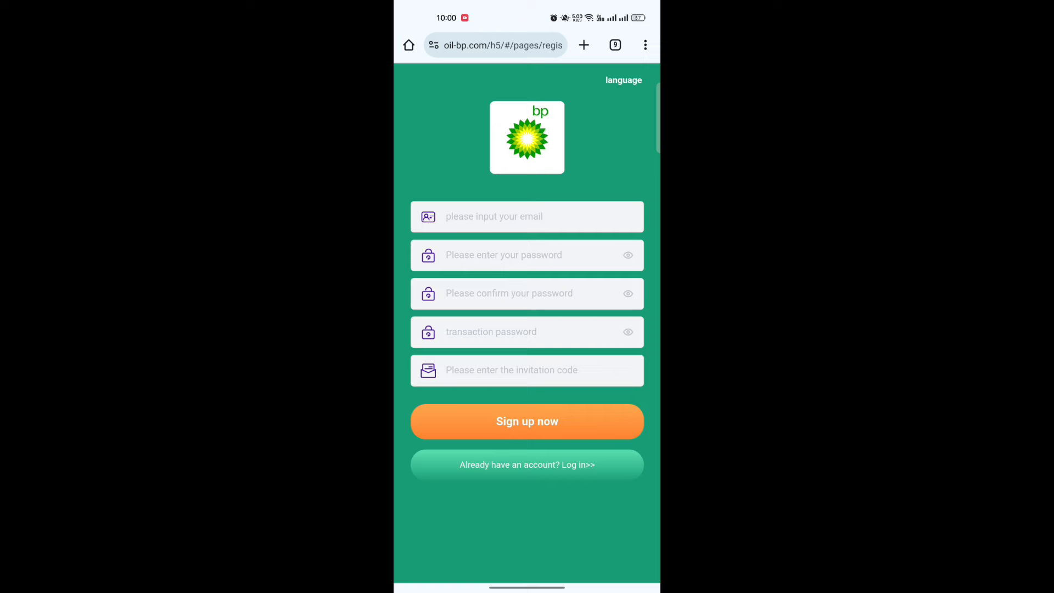
left_click(525, 293)
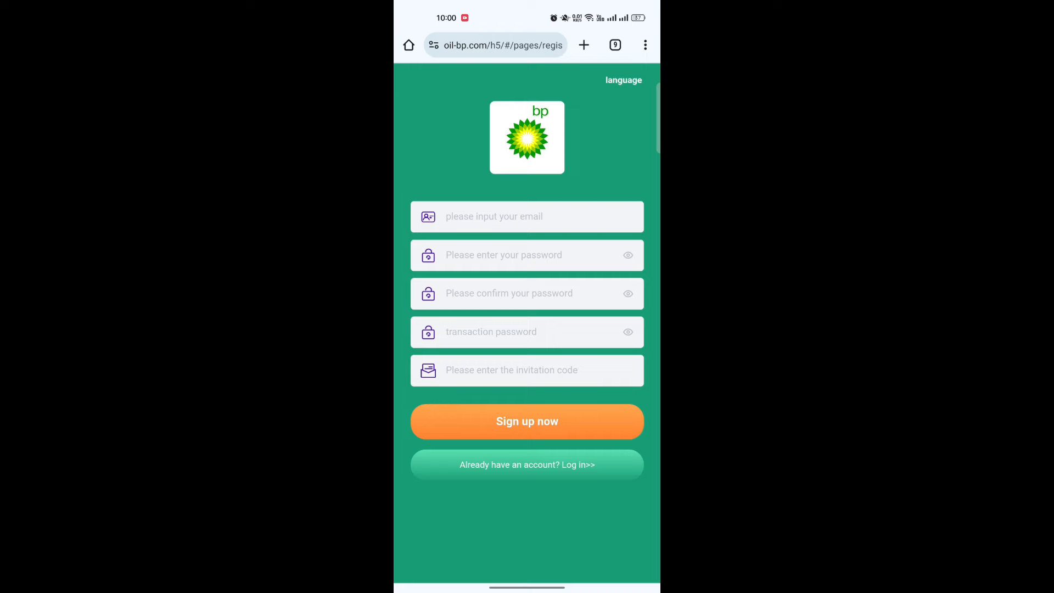
left_click(527, 421)
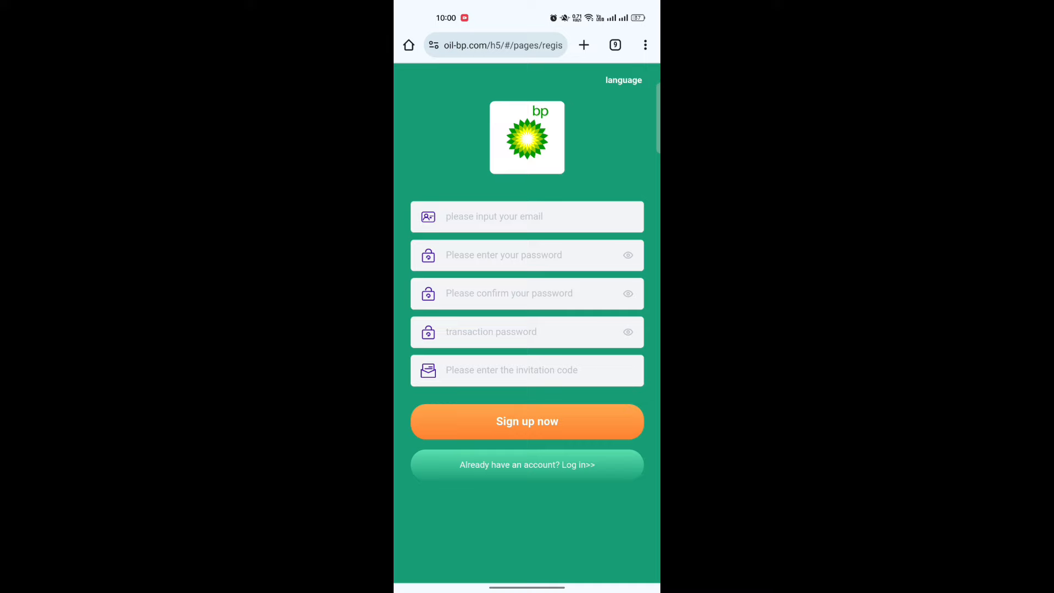
left_click(527, 464)
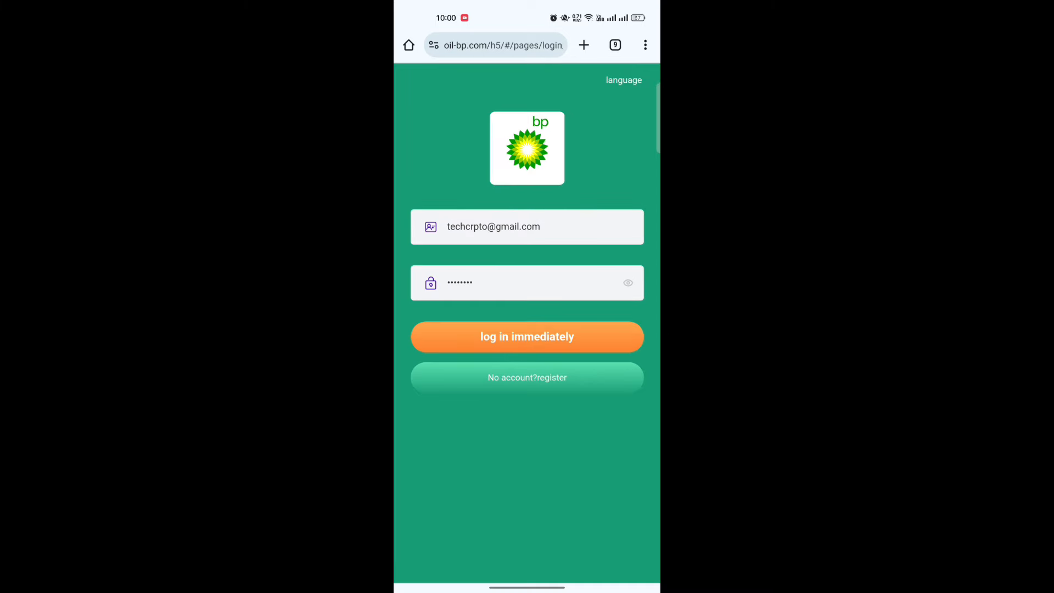
Log in with the saved credentials and scroll through the Welcome to BP notice.
left_click(527, 335)
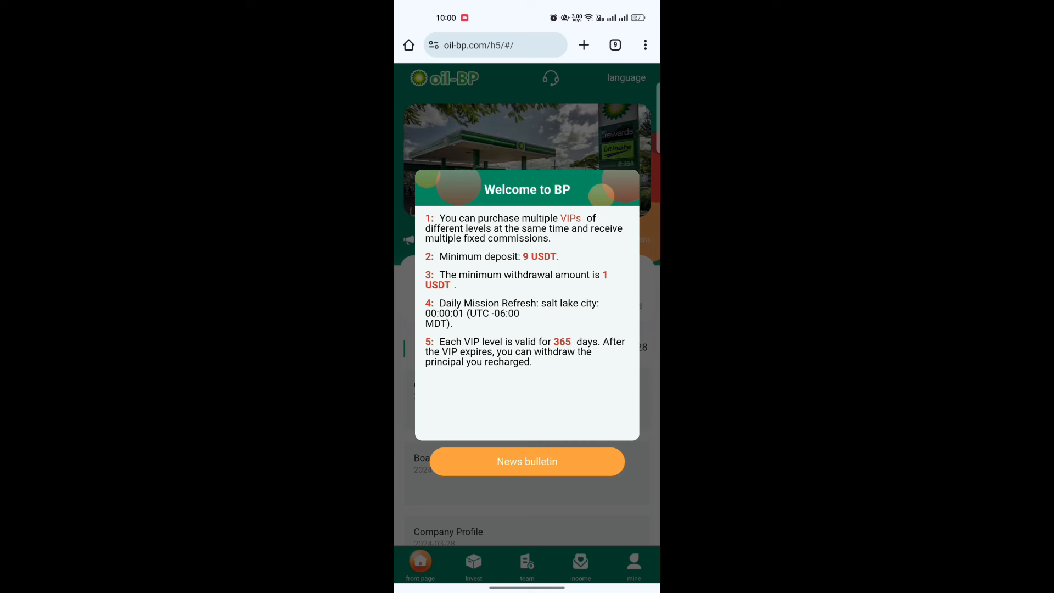
scroll("down", 3)
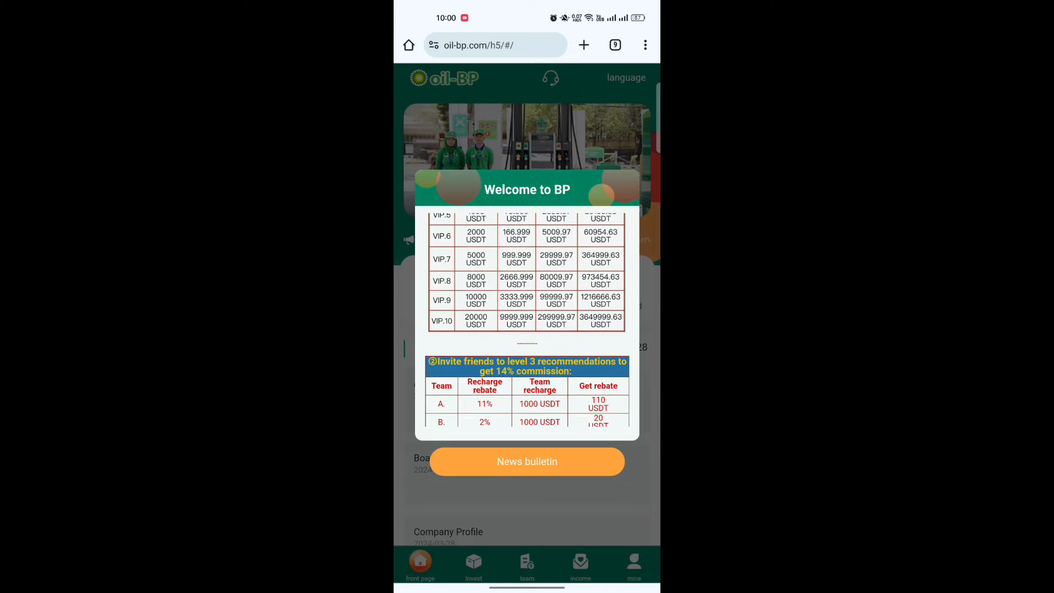
scroll("down", 3)
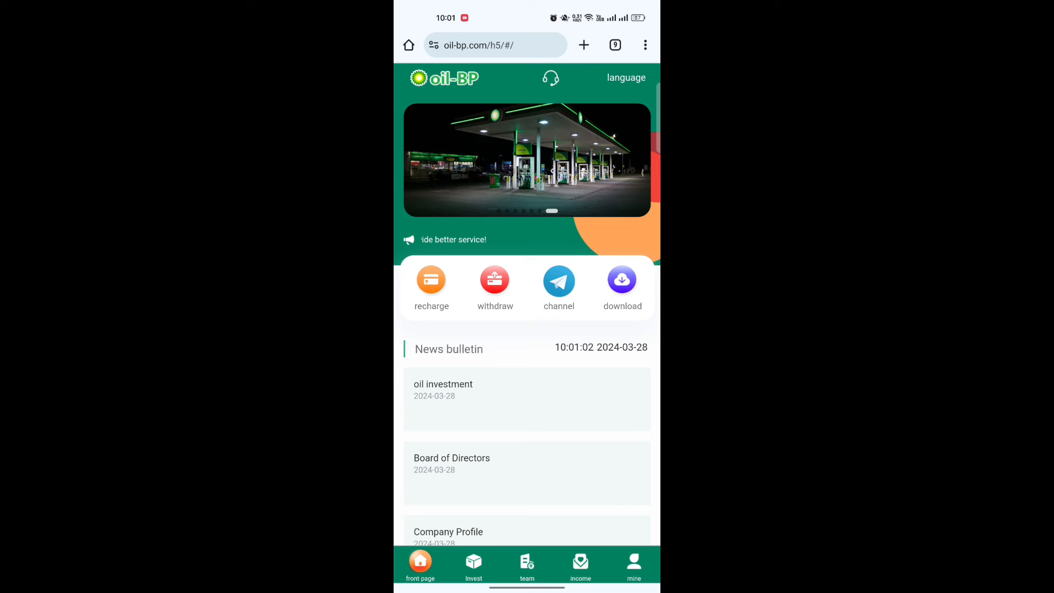
Paste the recharge address, enter 9 USDT as the amount, and proceed to Next.
left_click(431, 279)
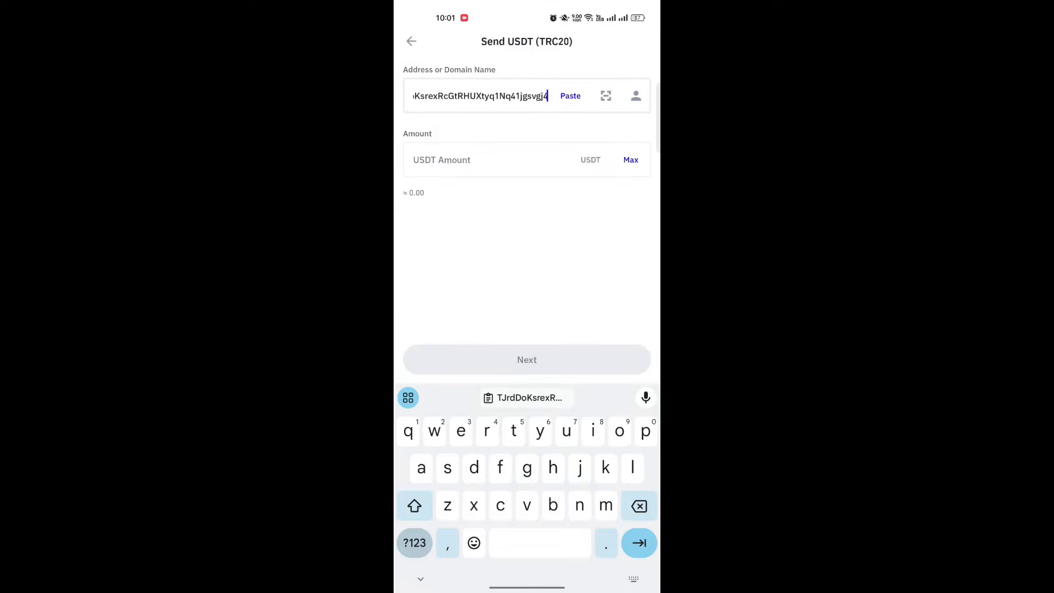
left_click(526, 159)
type("9")
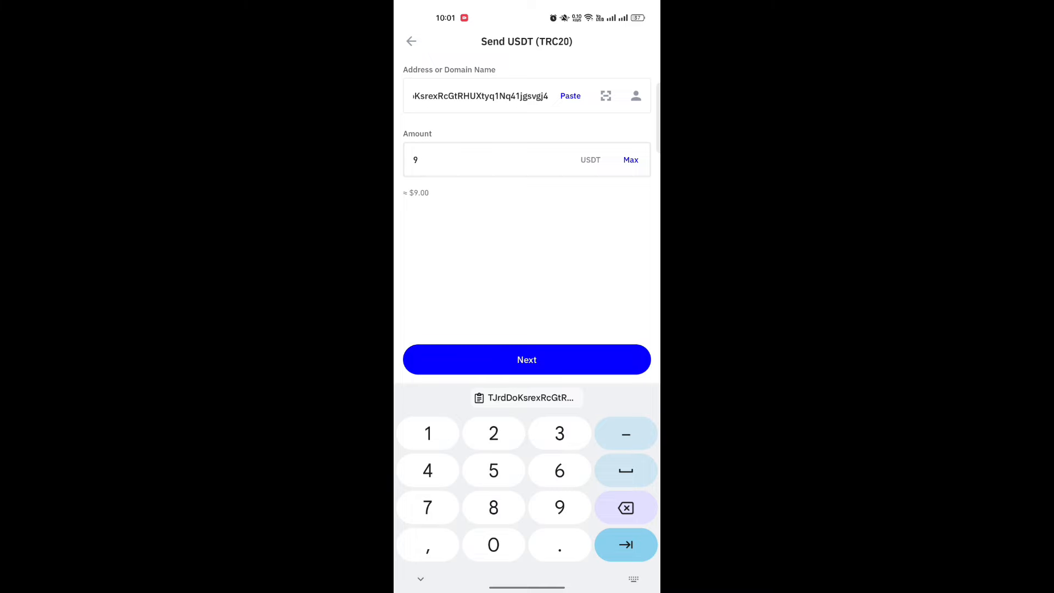
left_click(526, 359)
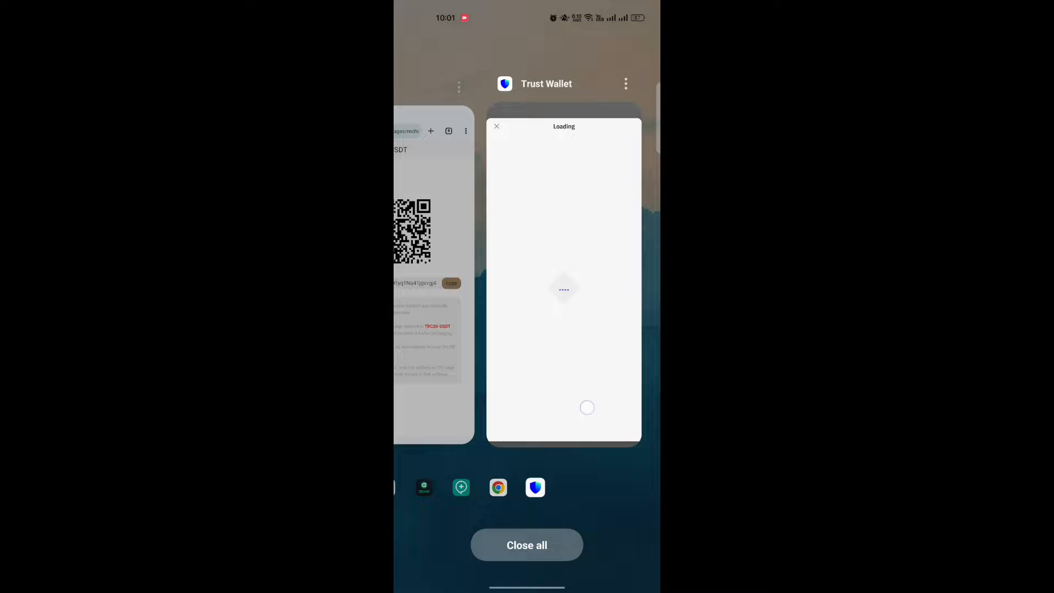
Return from the recharge page to the mine overview showing a 9.00 wallet balance.
left_click(432, 282)
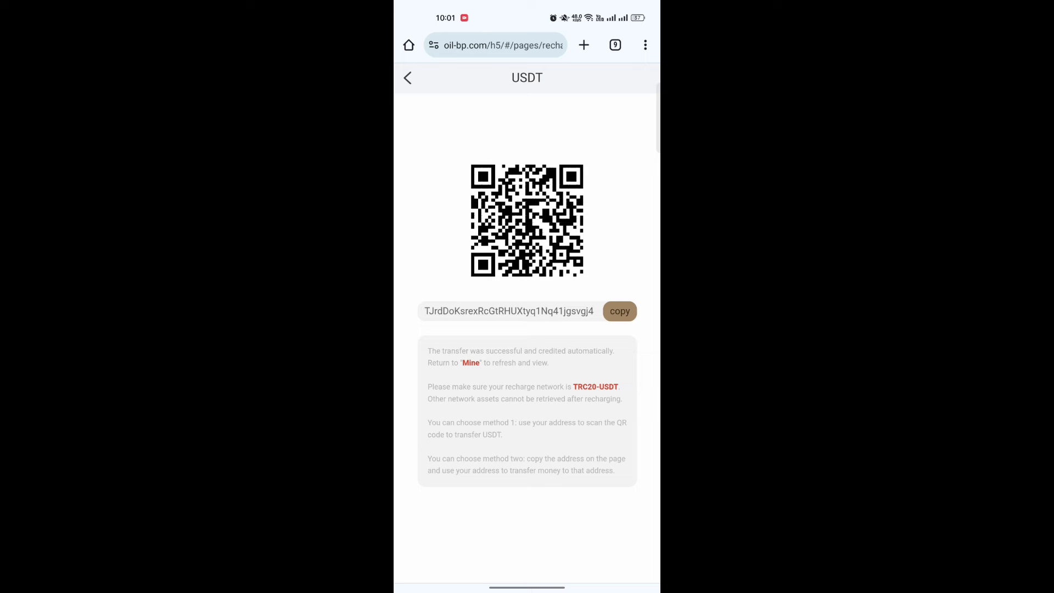
left_click(407, 77)
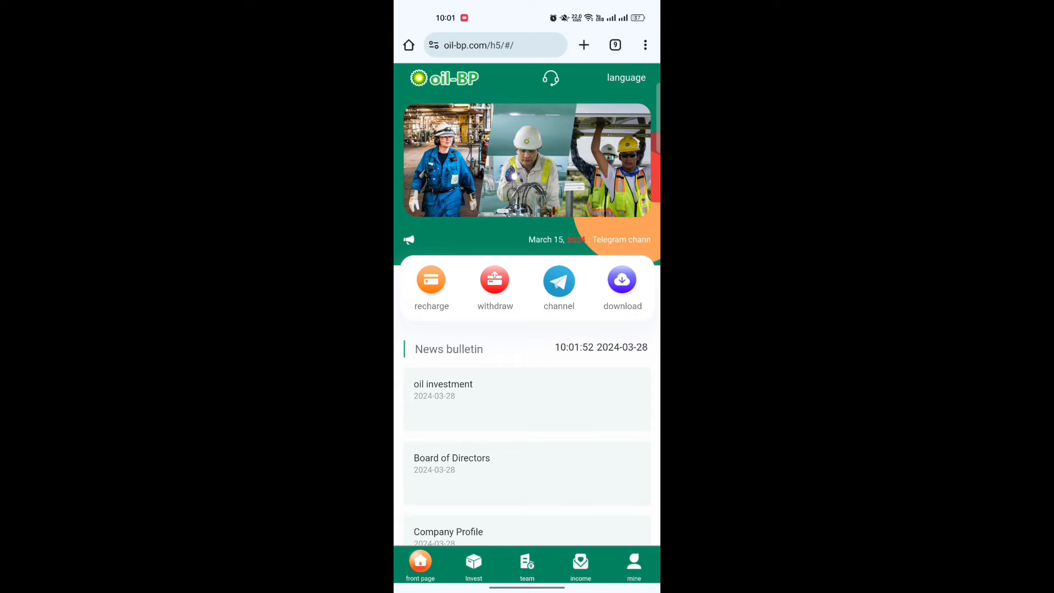
left_click(632, 564)
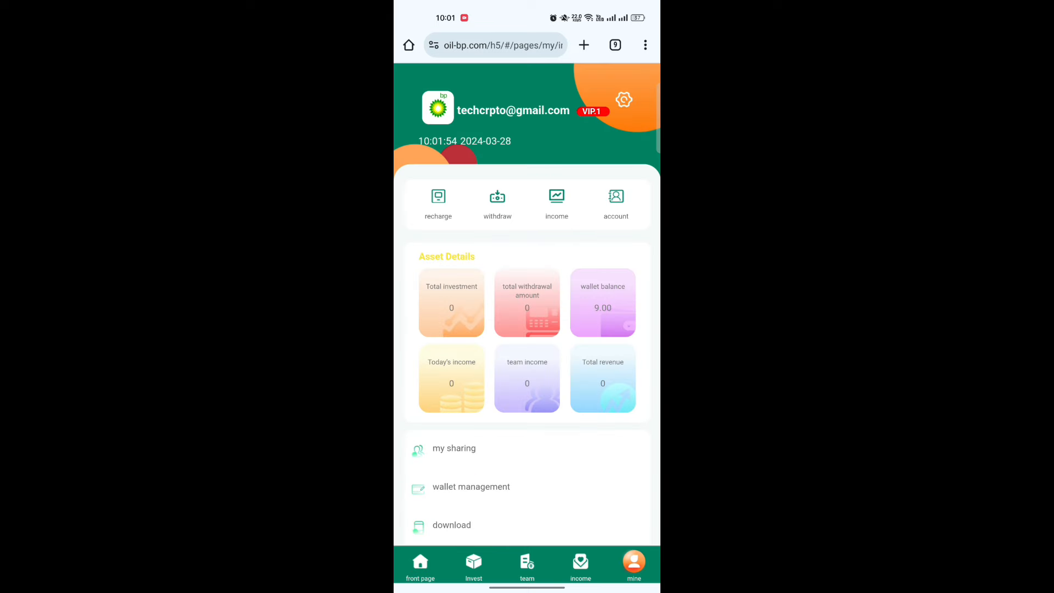
Purchase the VIP.1 investment plan for $9 from the invest list.
left_click(420, 564)
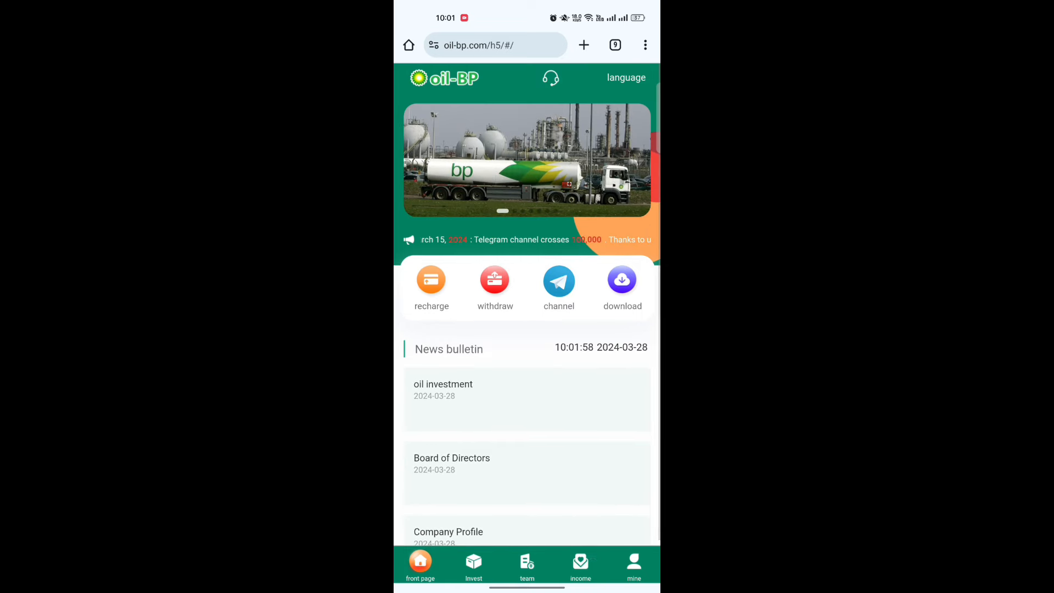
left_click(473, 565)
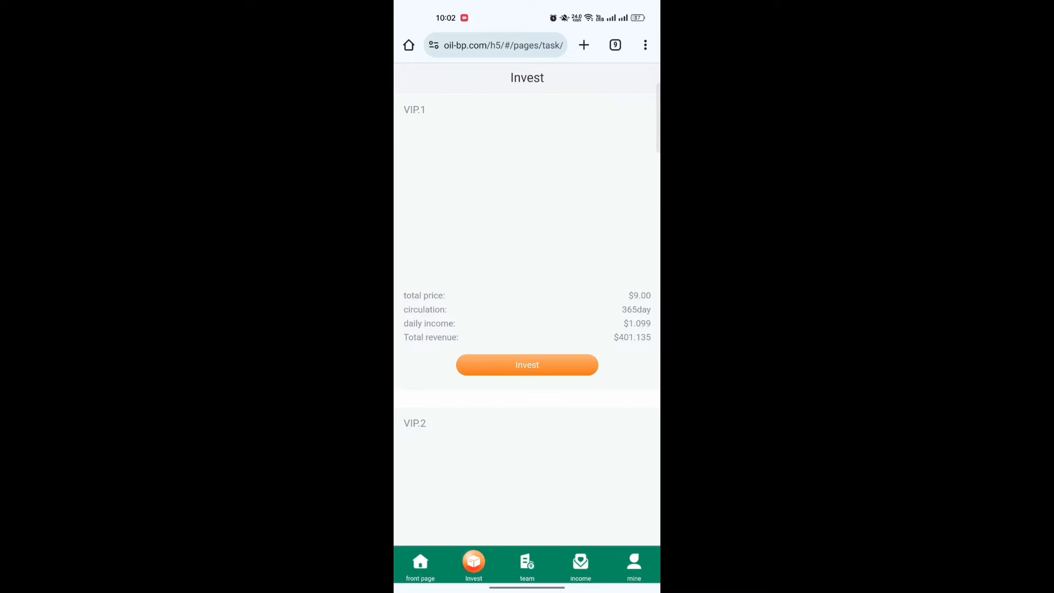
left_click(526, 364)
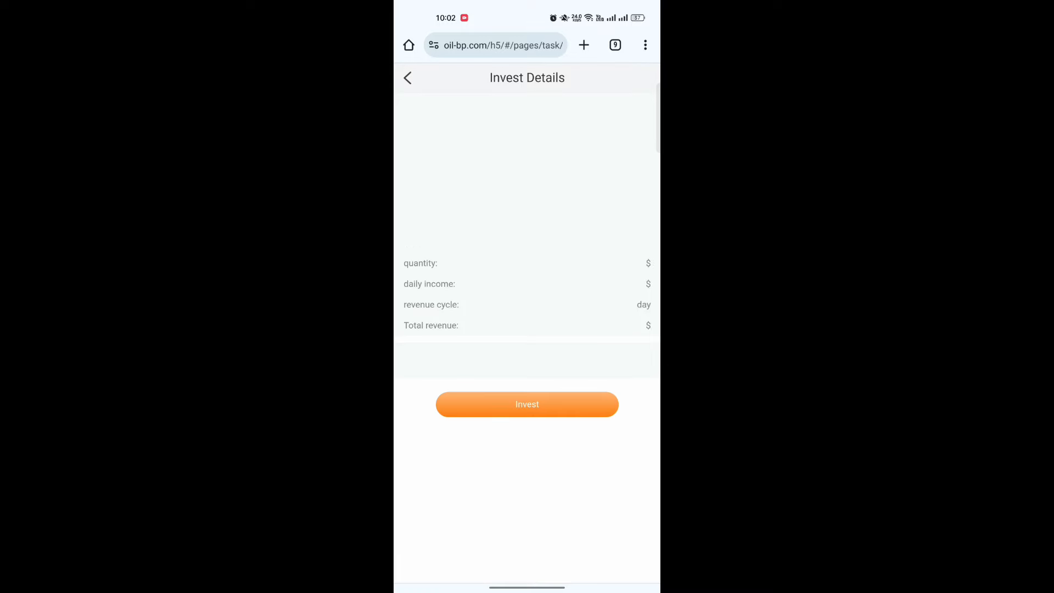
left_click(527, 404)
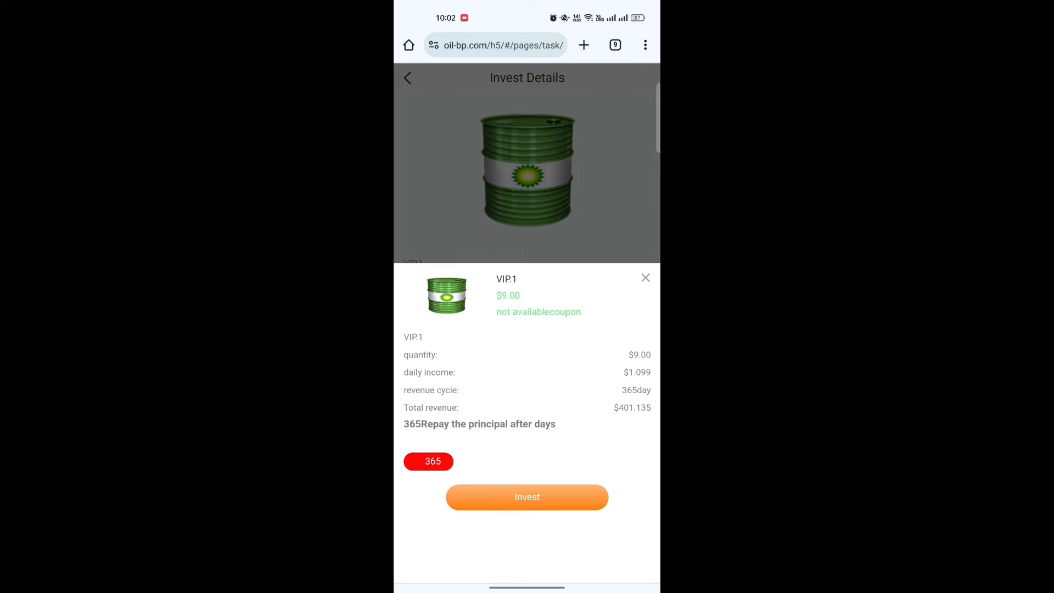
left_click(527, 496)
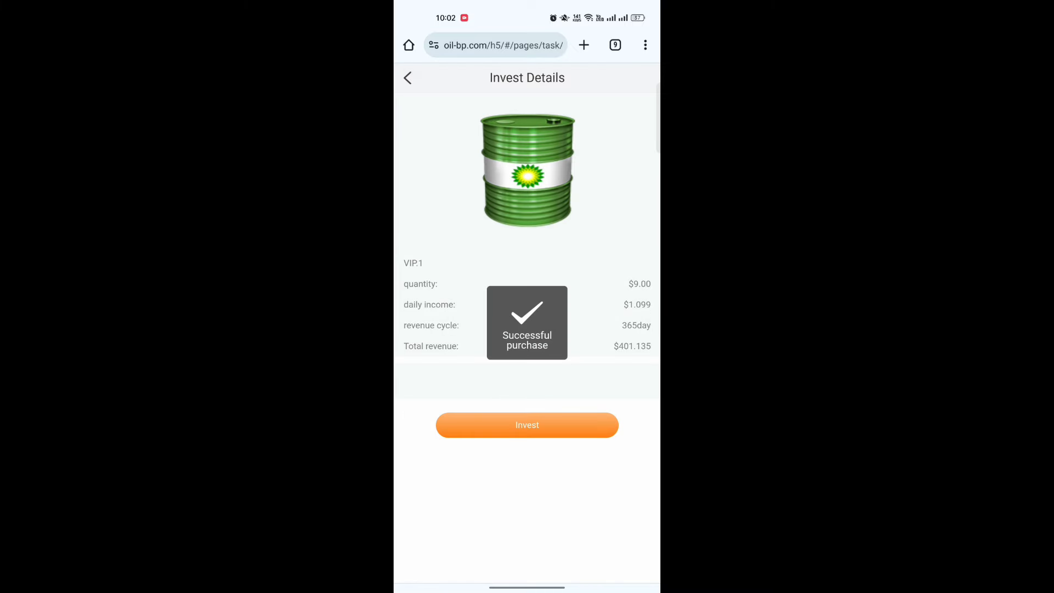
Go to the mine overview and bring up the withdrawal form showing 1.099.
left_click(633, 565)
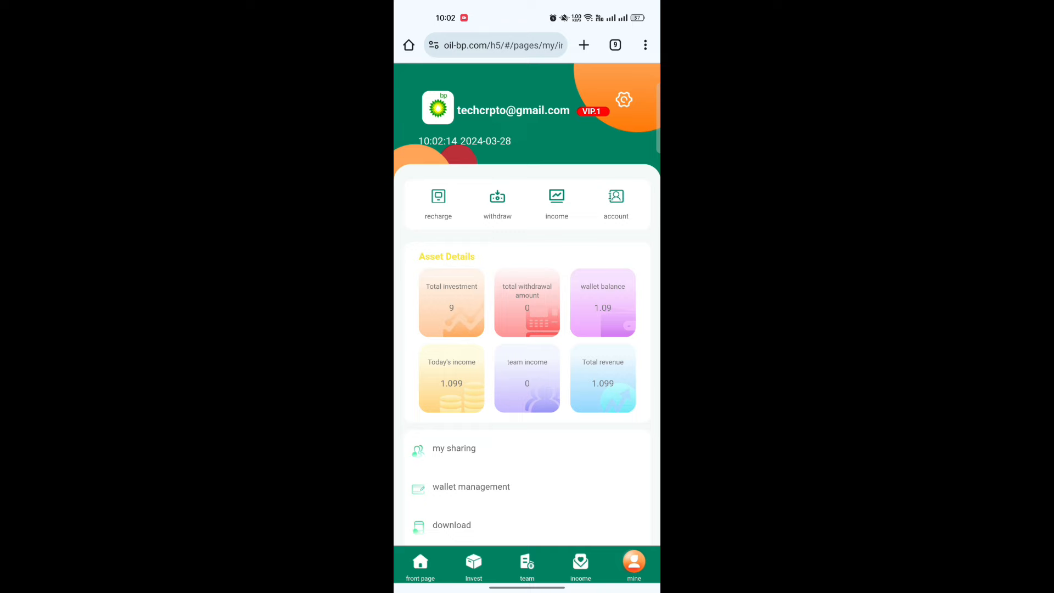
left_click(498, 202)
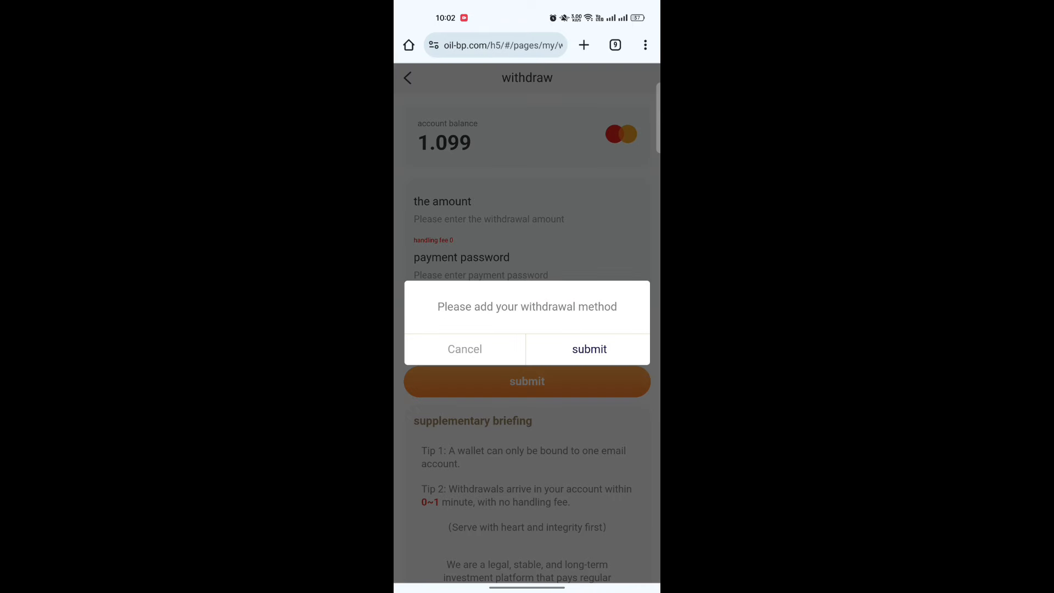
Confirm the withdrawal method and submit the full 1.099 withdrawal to the bound address.
left_click(589, 349)
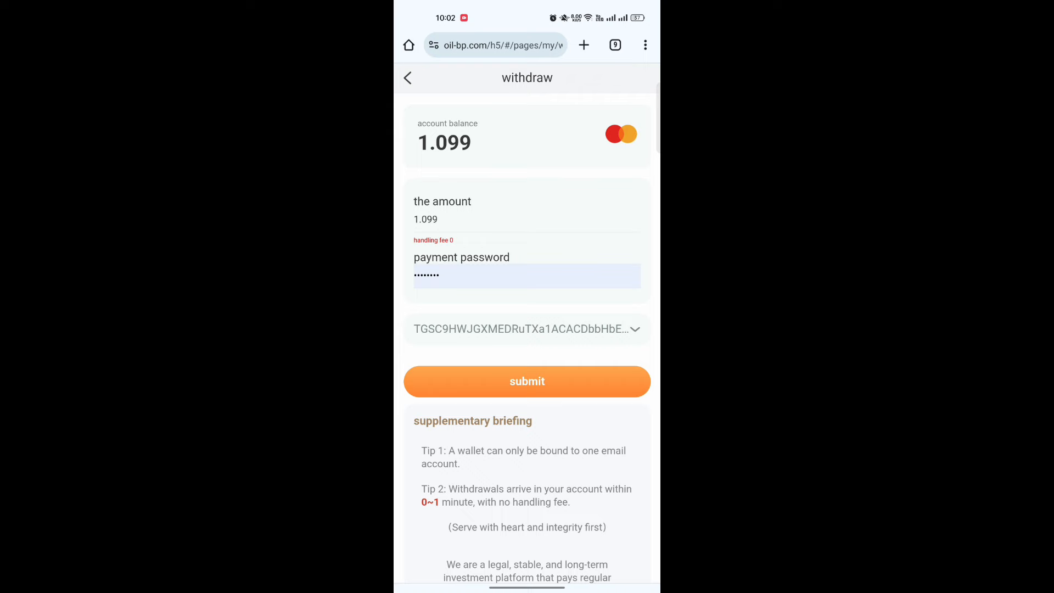
left_click(527, 381)
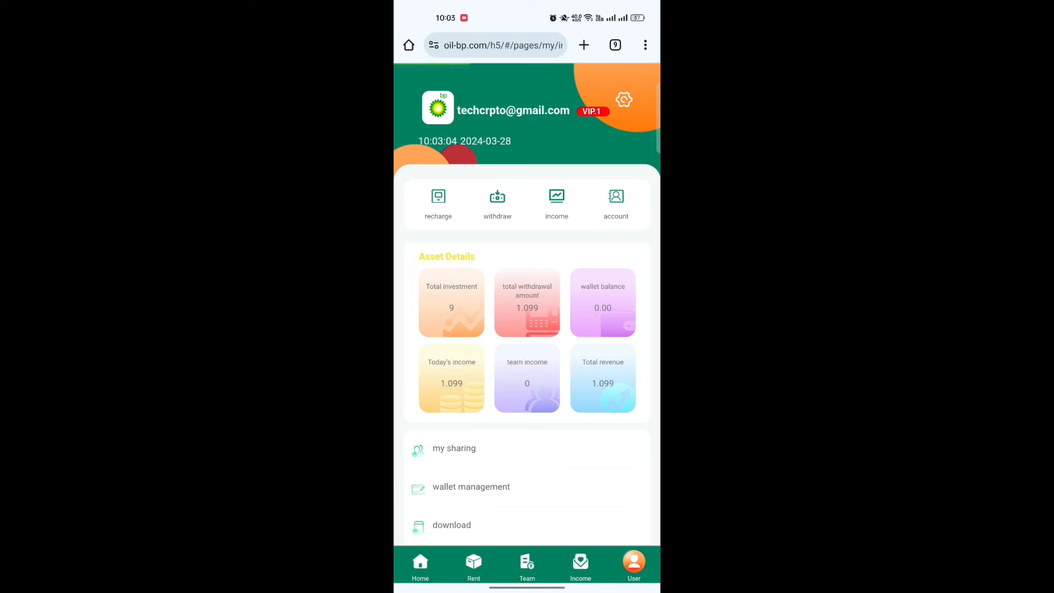
Visit lucky roulette from the team report, then copy the team invite link.
left_click(526, 564)
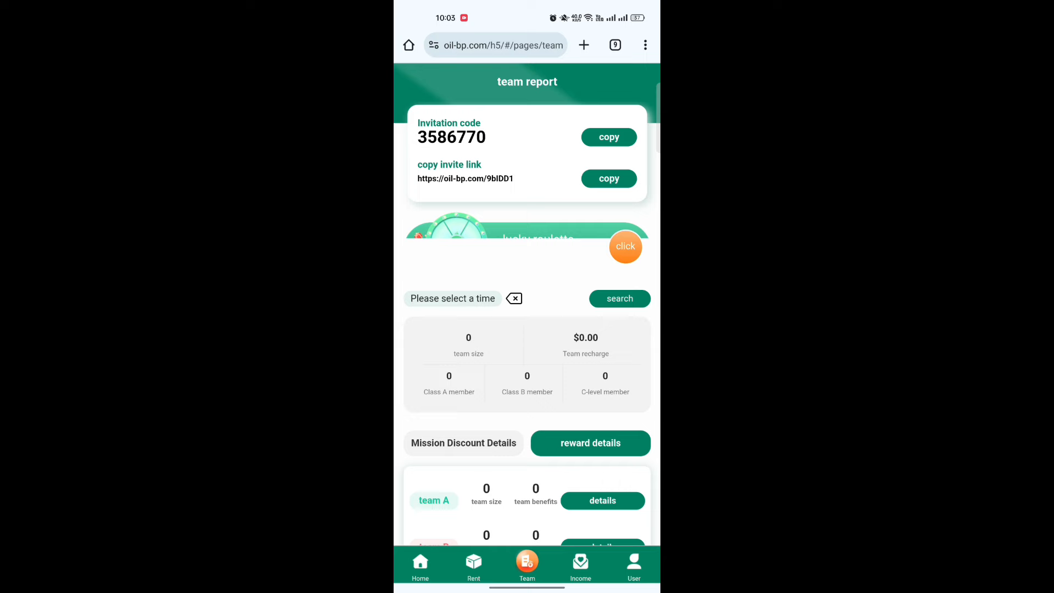
left_click(625, 246)
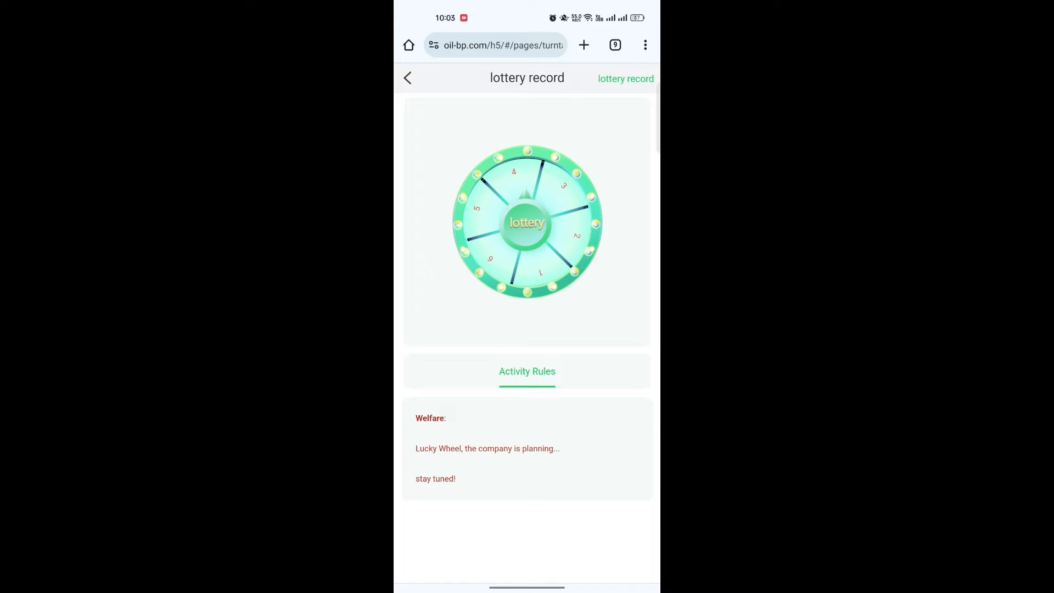
left_click(526, 223)
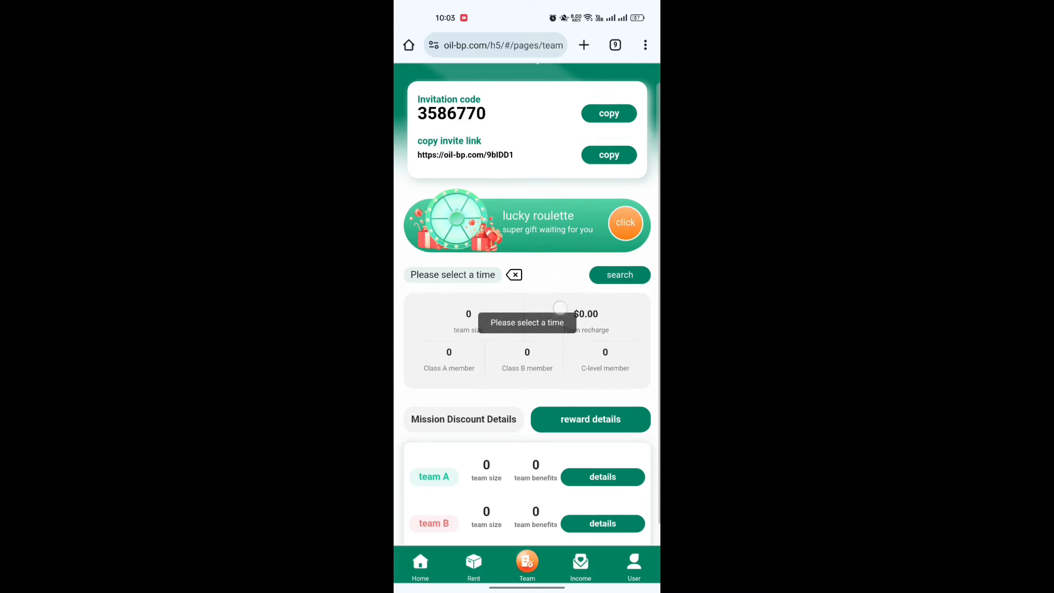
left_click(607, 113)
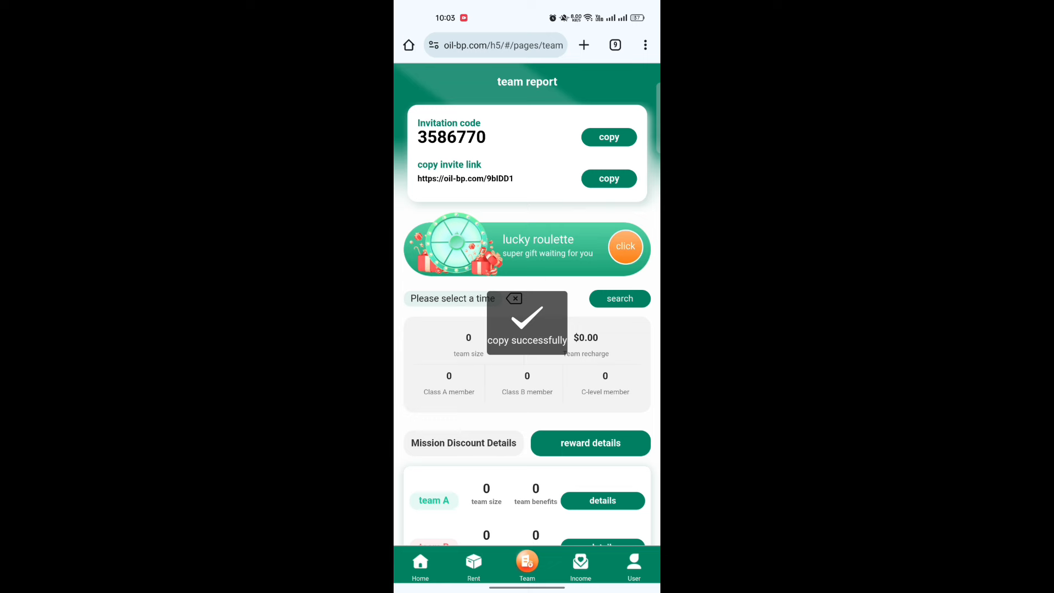
scroll("down", 3)
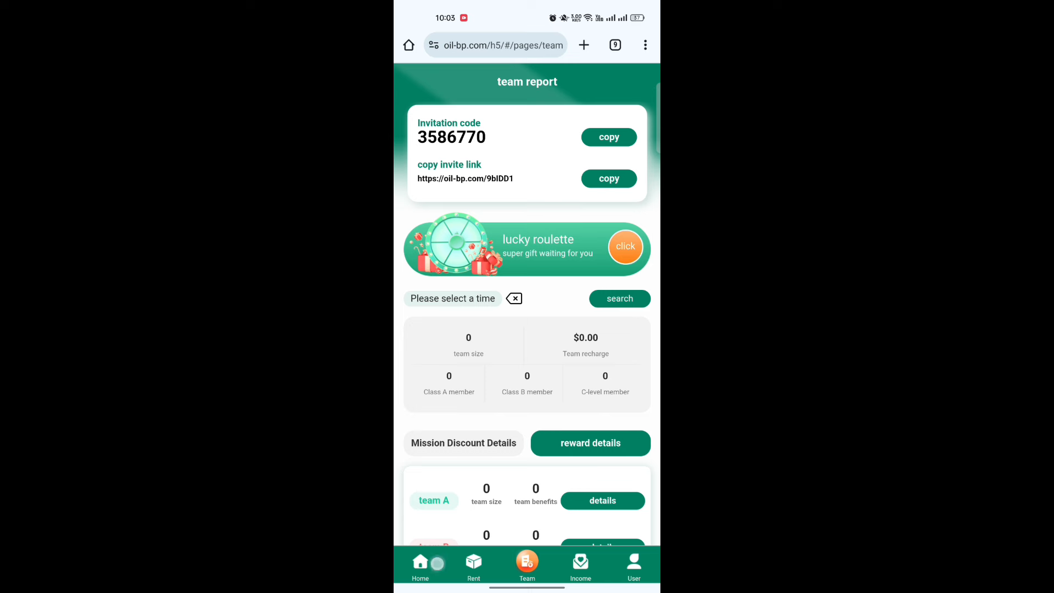
From the front page, go to the site's promoted Telegram channel.
left_click(420, 564)
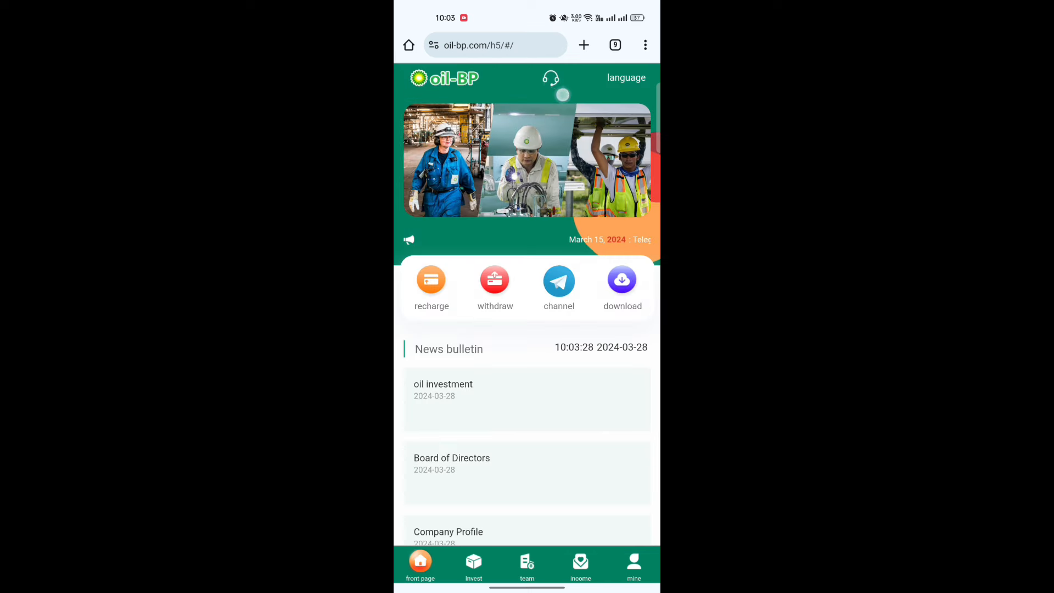
left_click(559, 279)
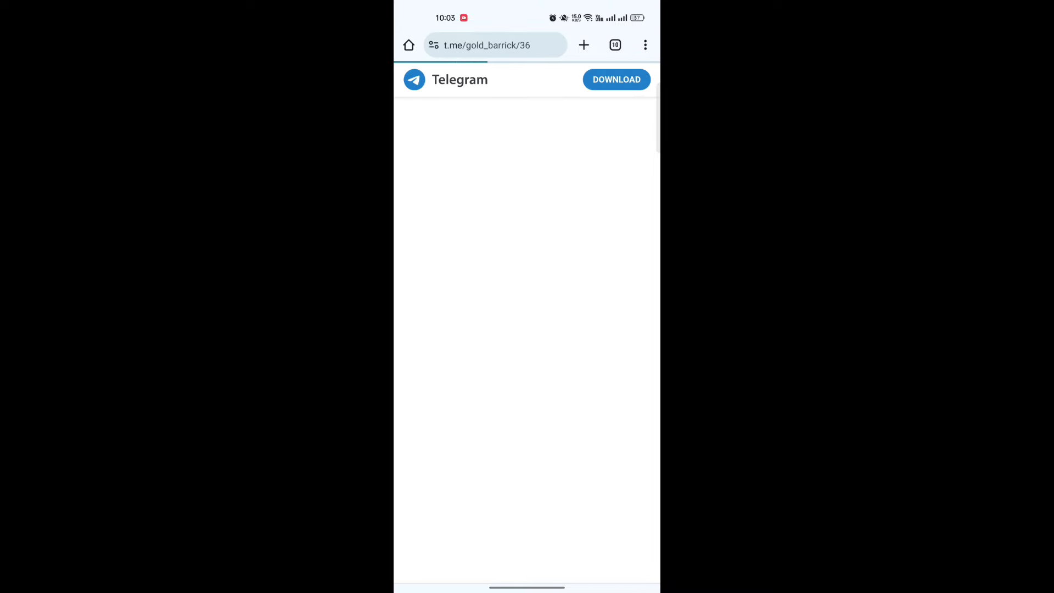